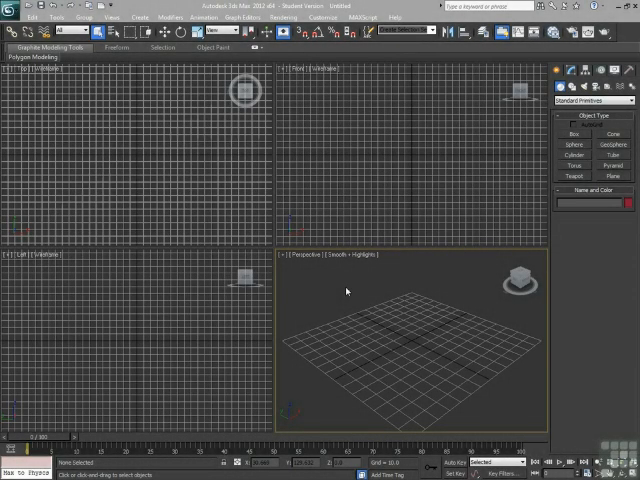
{"action": "mouse_move", "coordinate": [189, 215]}
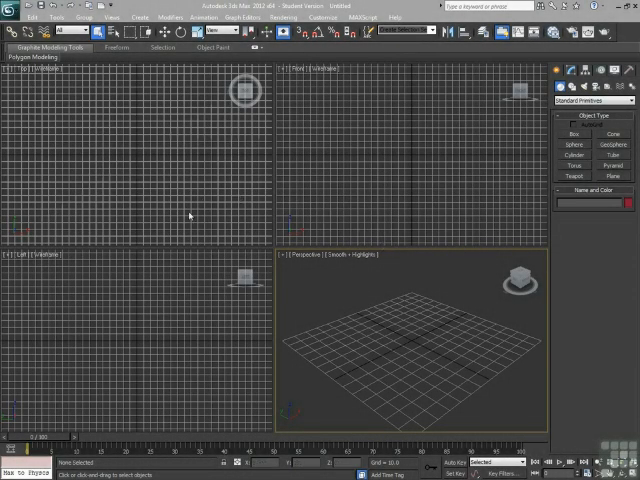
{"action": "mouse_move", "coordinate": [371, 304]}
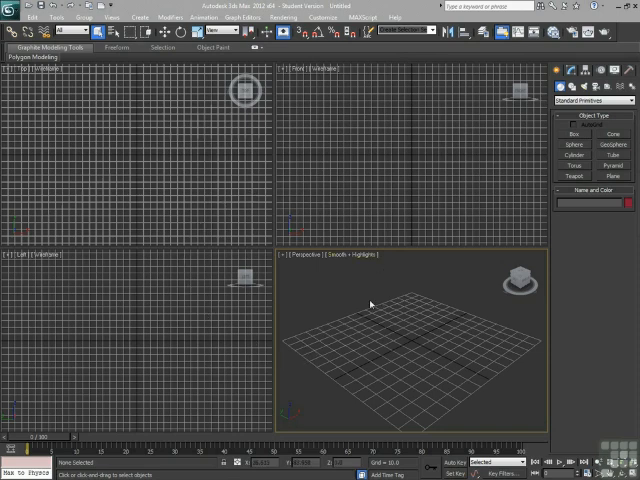
{"action": "mouse_move", "coordinate": [274, 246]}
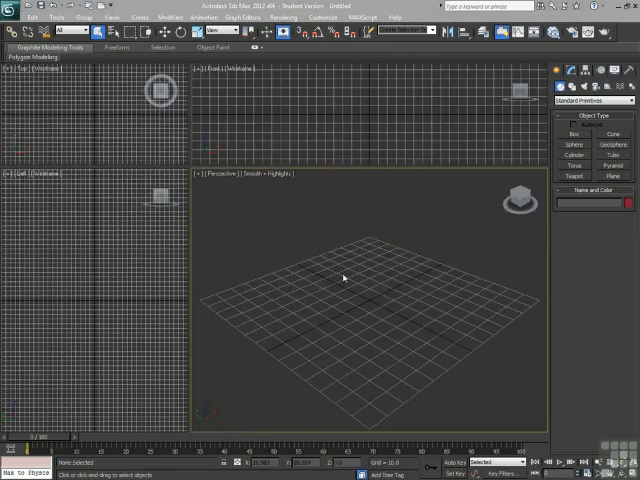
{"action": "mouse_move", "coordinate": [258, 208]}
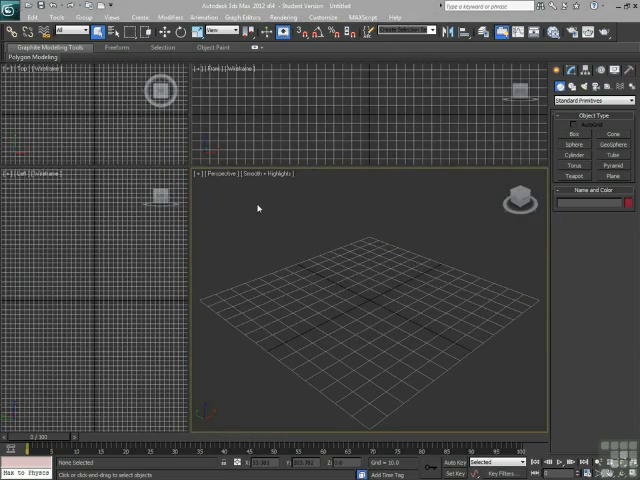
{"action": "mouse_move", "coordinate": [256, 228]}
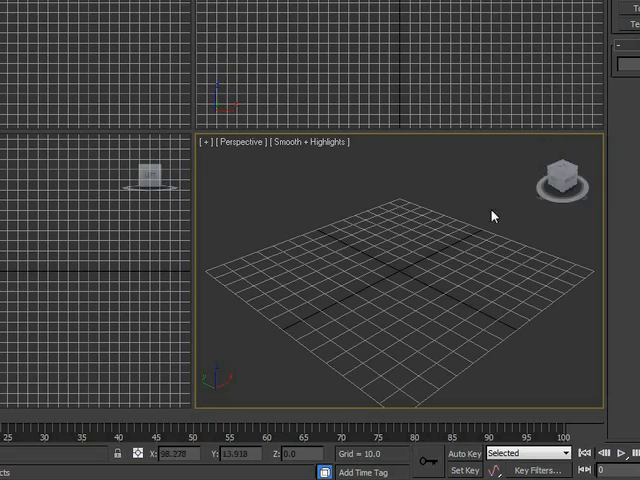
{"action": "mouse_move", "coordinate": [423, 234]}
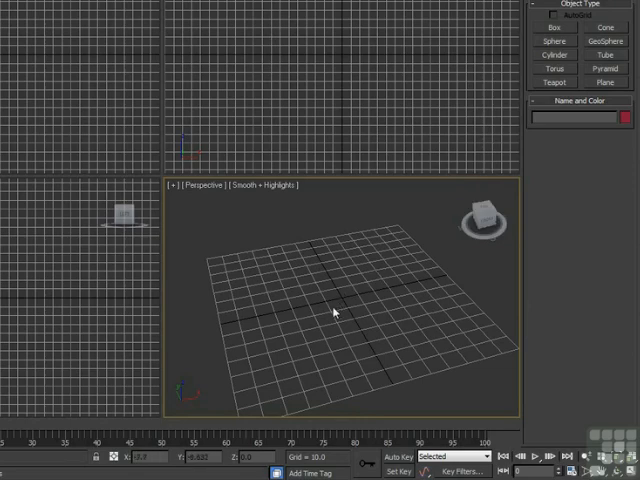
{"action": "left_click_drag", "start_coordinate": [335, 312], "coordinate": [335, 295]}
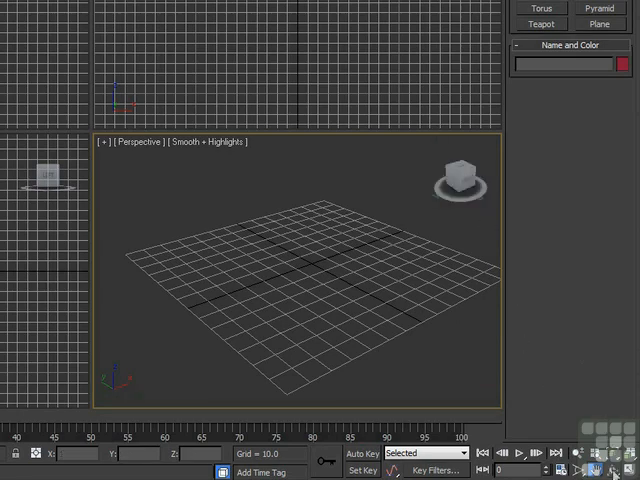
Orbit the Perspective view to look steeply down onto the empty grid.
{"action": "left_click", "coordinate": [611, 470]}
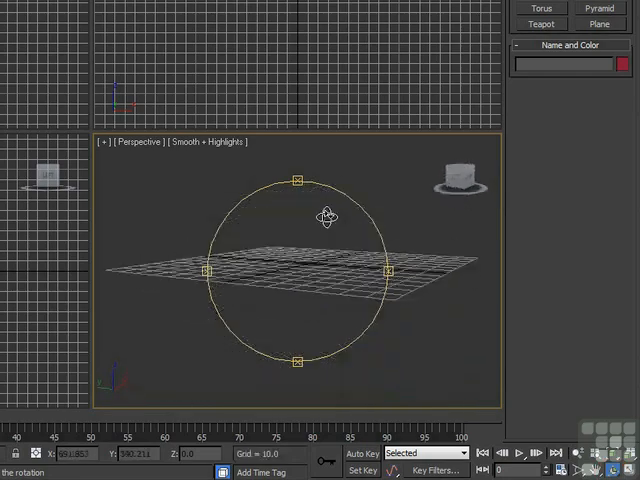
{"action": "left_click_drag", "start_coordinate": [327, 213], "coordinate": [420, 270]}
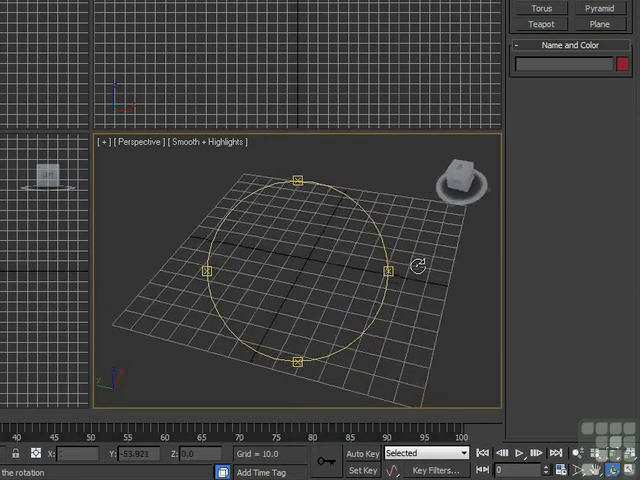
{"action": "left_click_drag", "start_coordinate": [420, 265], "coordinate": [270, 175]}
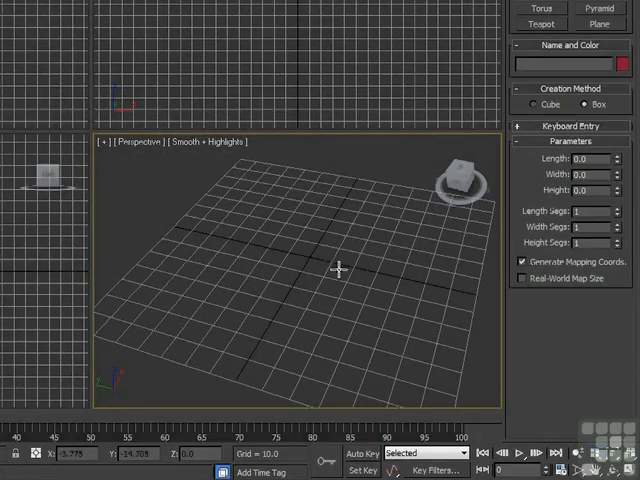
Drag out Box002 on the grid, about 24.6 × 24.6 units and 21.6 high.
{"action": "left_click_drag", "start_coordinate": [340, 270], "coordinate": [425, 305]}
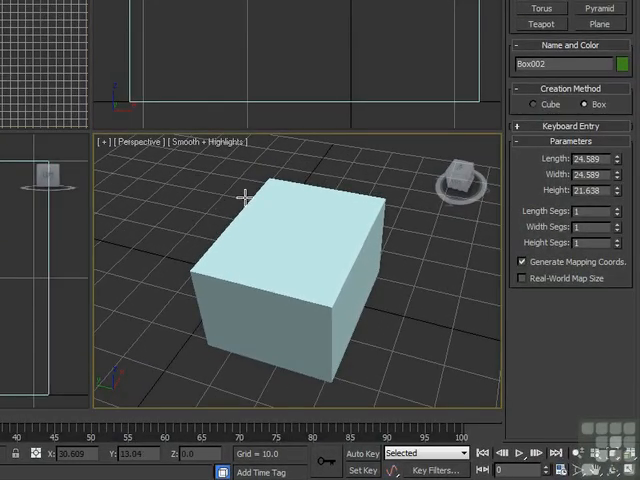
{"action": "mouse_move", "coordinate": [503, 333]}
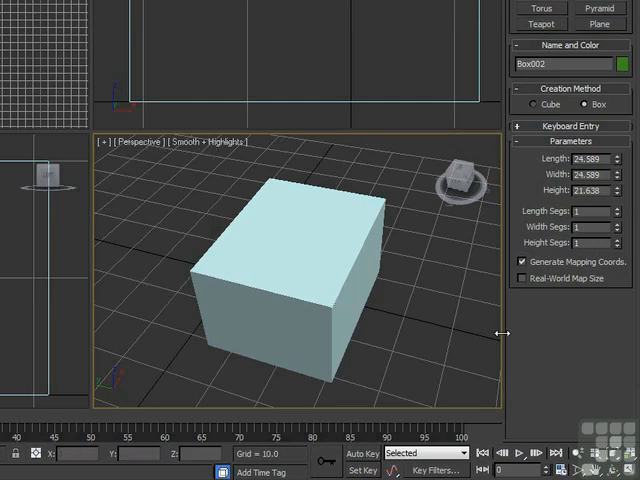